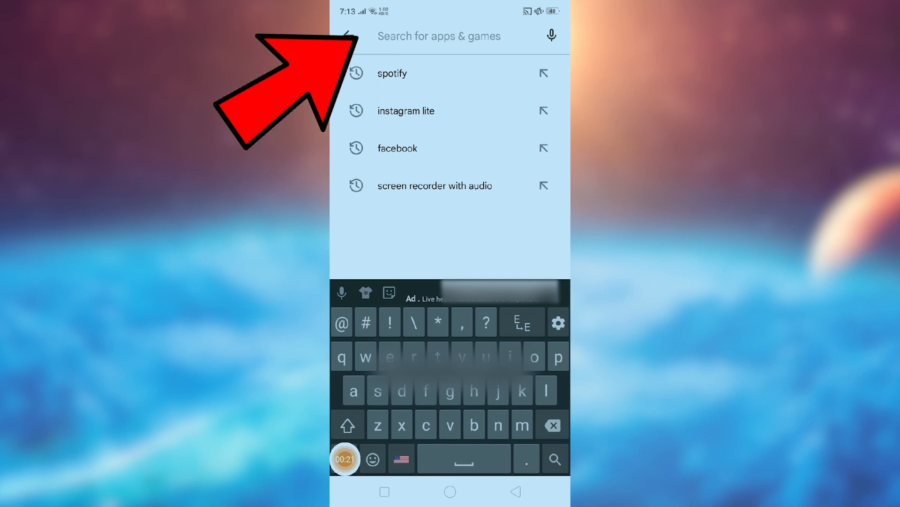
# Rerun the recent 'spotify' search and bring up the Spotify: Music and Podcasts listing
pyautogui.click(392, 73)
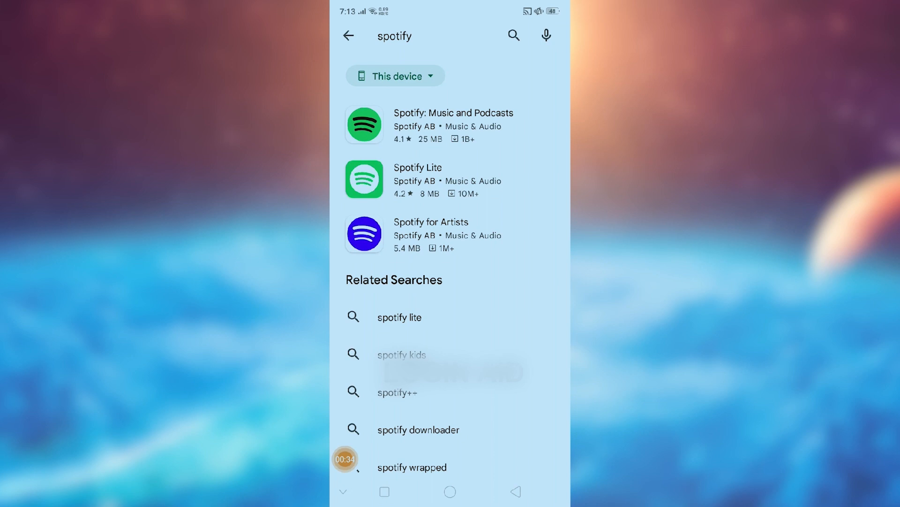
pyautogui.click(453, 123)
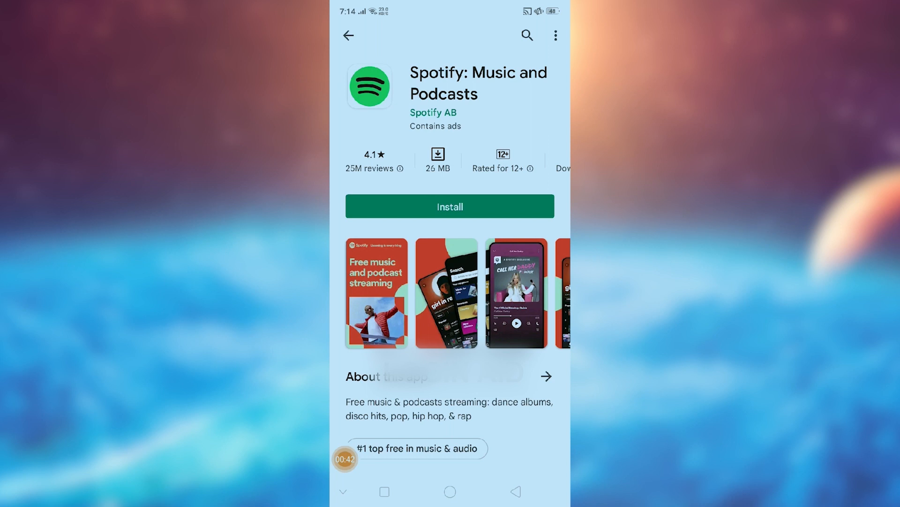
# Install Spotify from its store page, then launch it to reach the splash screen
pyautogui.click(449, 206)
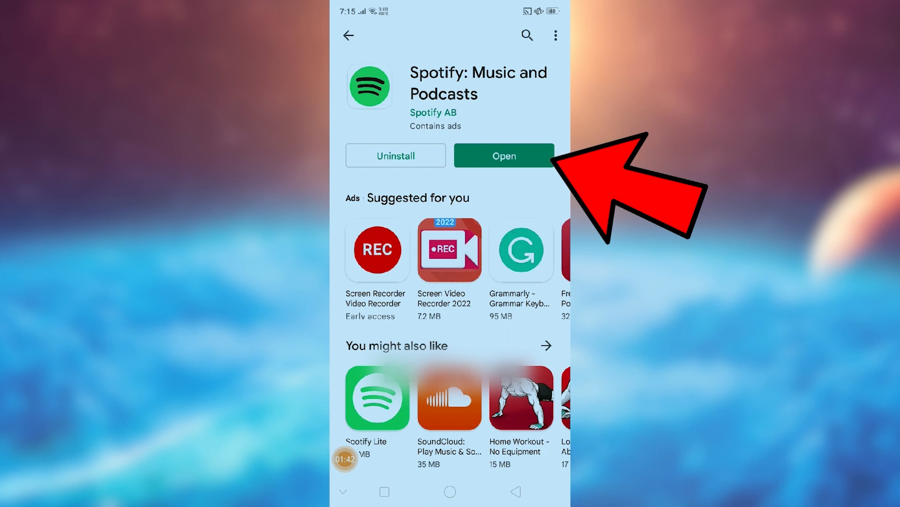
pyautogui.click(503, 156)
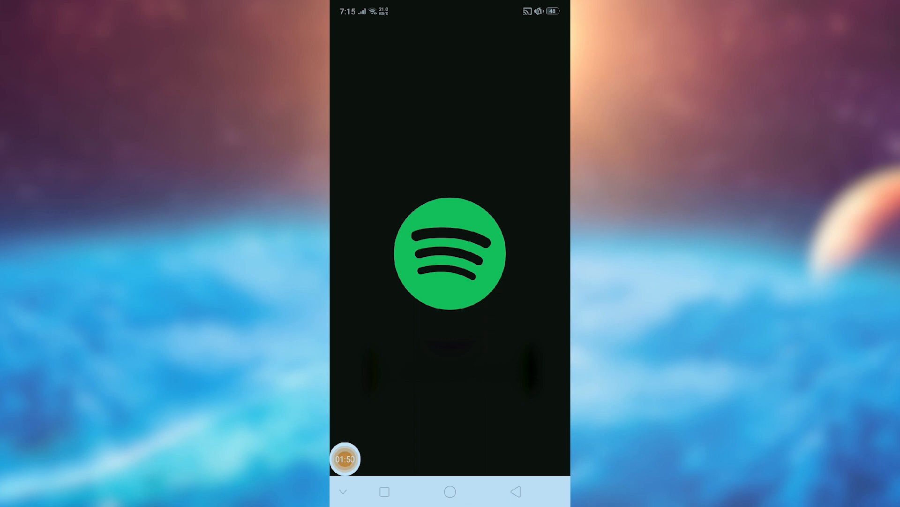